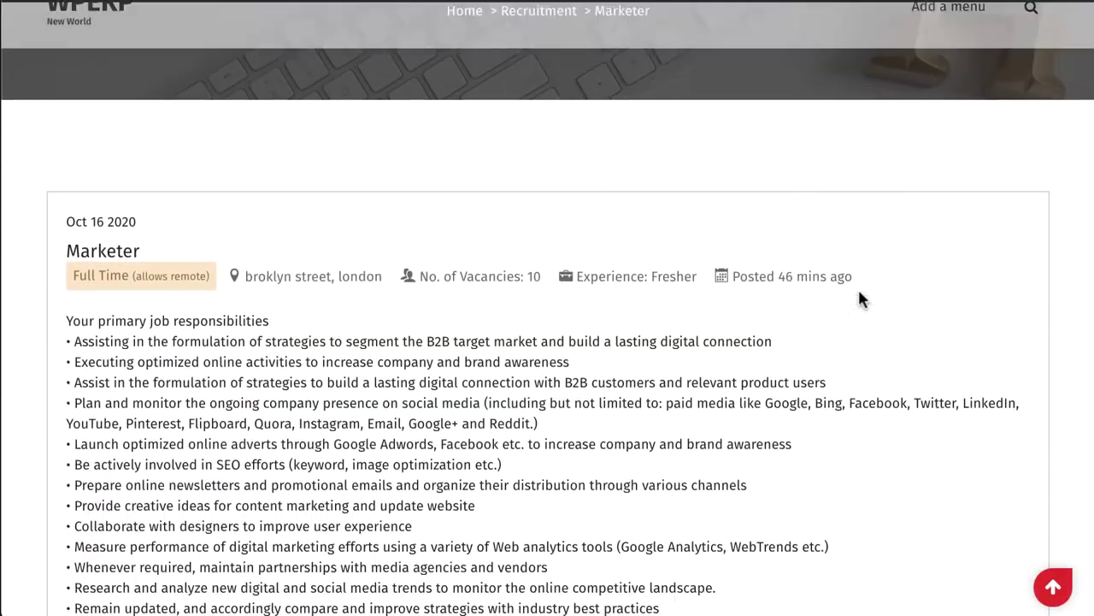
# - Read through the Marketer job post and reach its Apply For This Position form
pyautogui.scroll(-3)
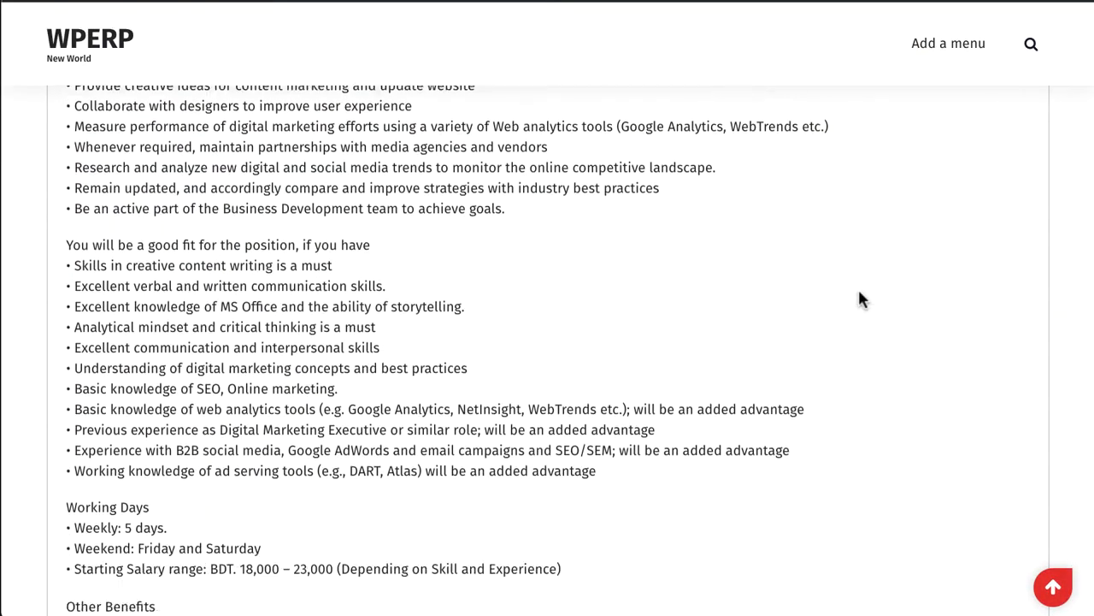
pyautogui.scroll(-3)
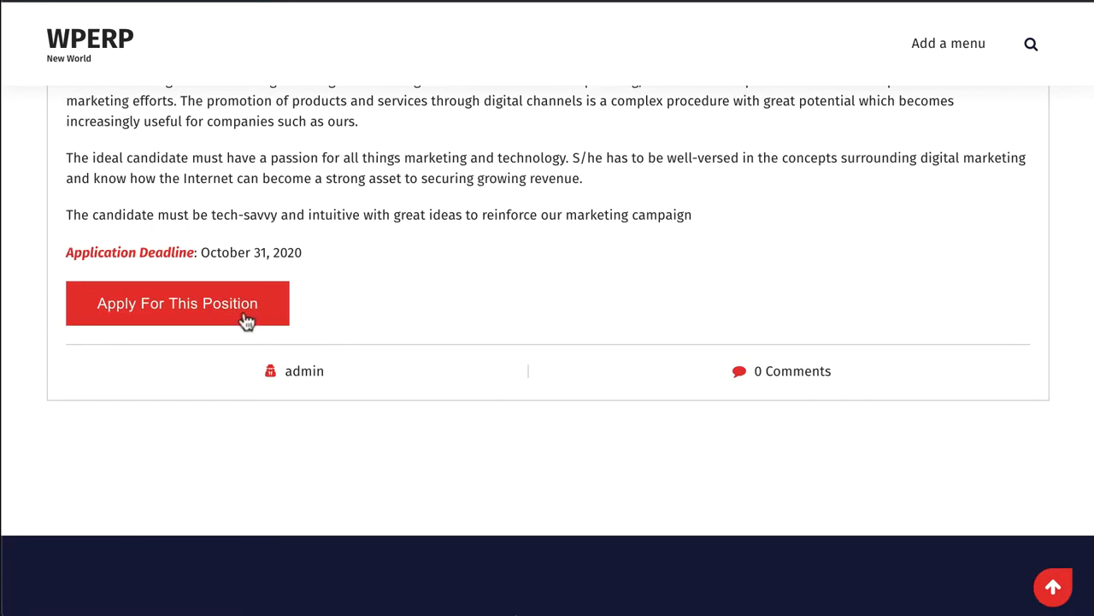
pyautogui.click(177, 303)
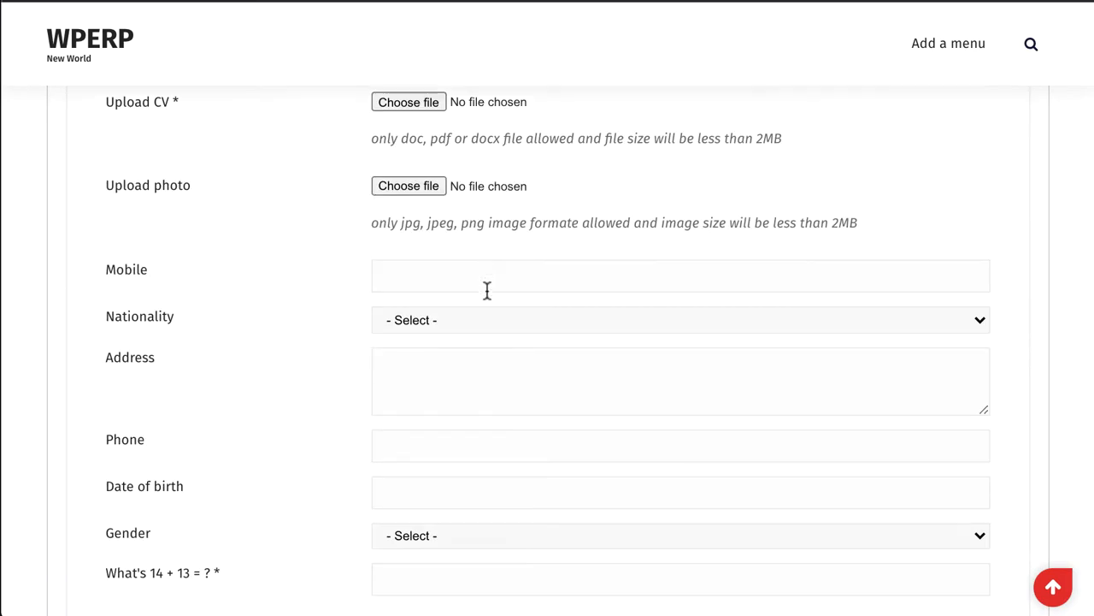
pyautogui.scroll(3)
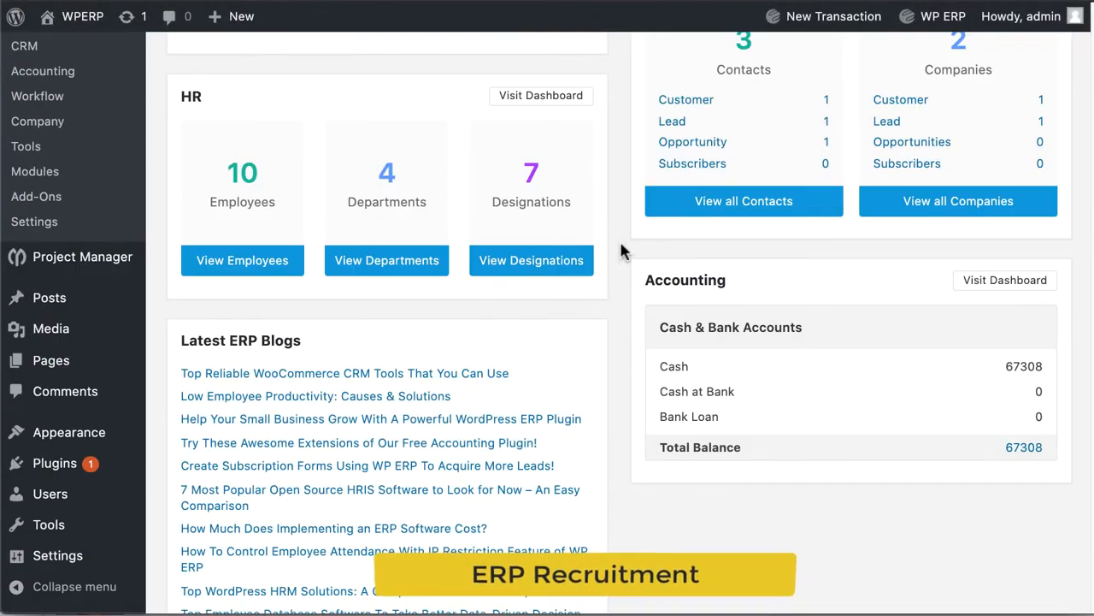
# - Reach HR's Recruitment Question Sets, listing the Basic Question set for Digital Marketer
pyautogui.scroll(3)
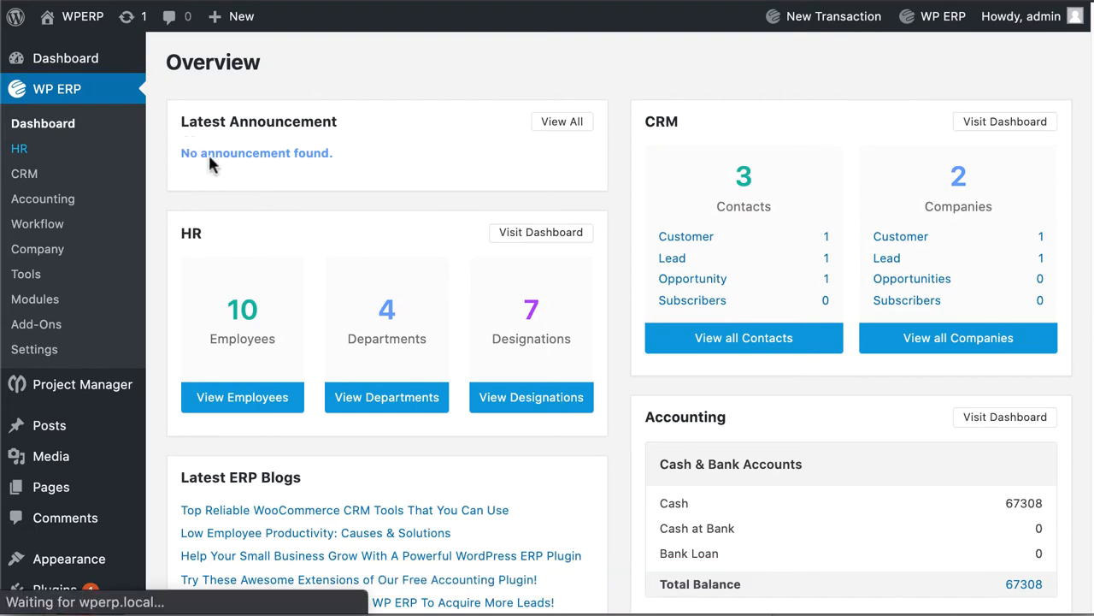
pyautogui.click(18, 147)
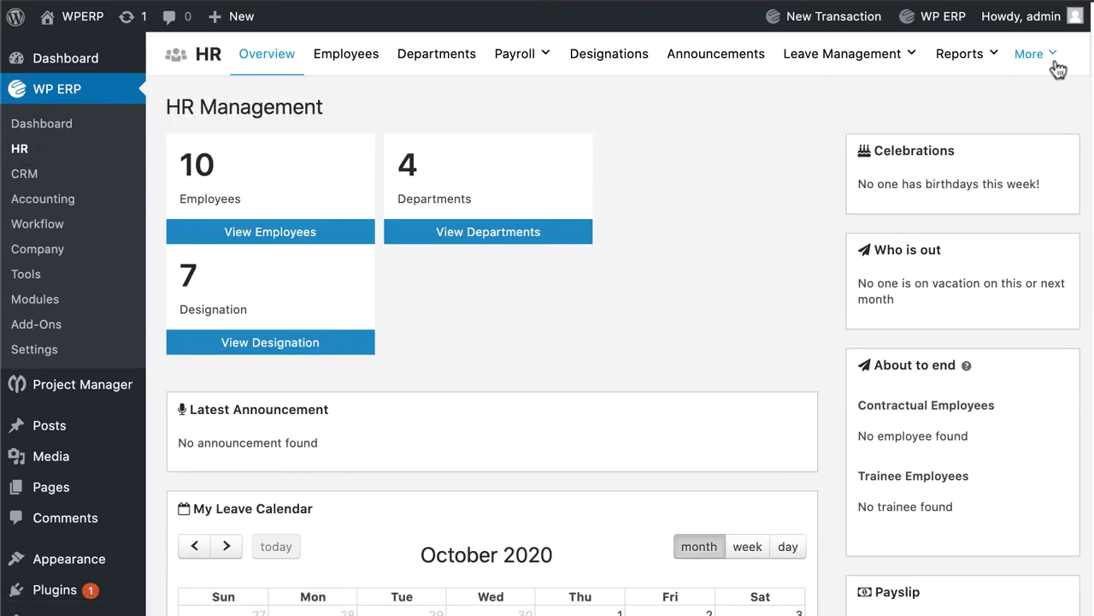
pyautogui.click(1030, 53)
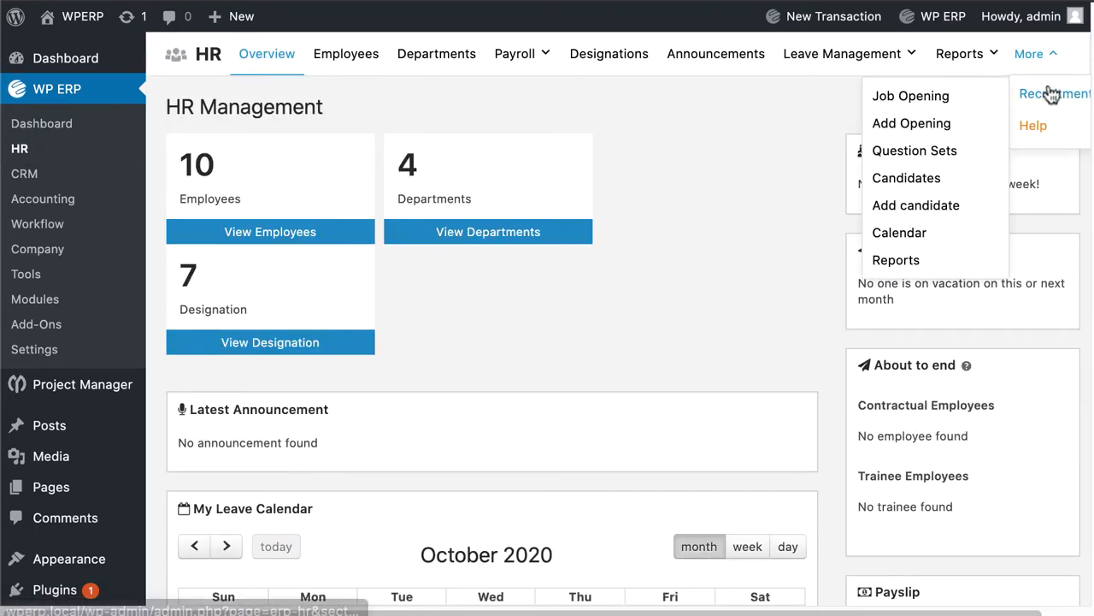
pyautogui.moveTo(913, 150)
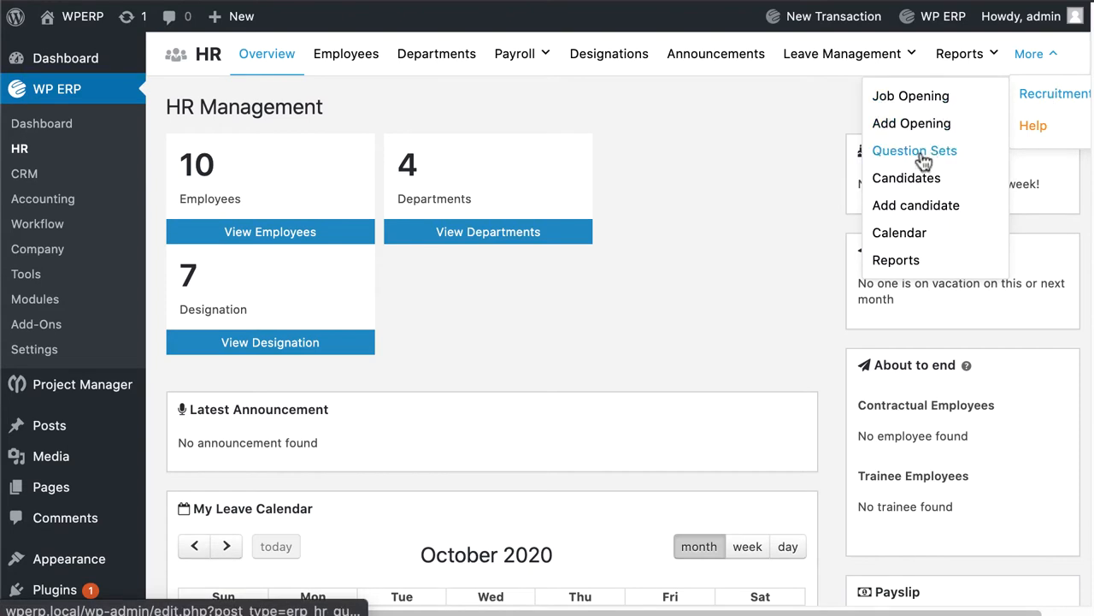
pyautogui.click(913, 150)
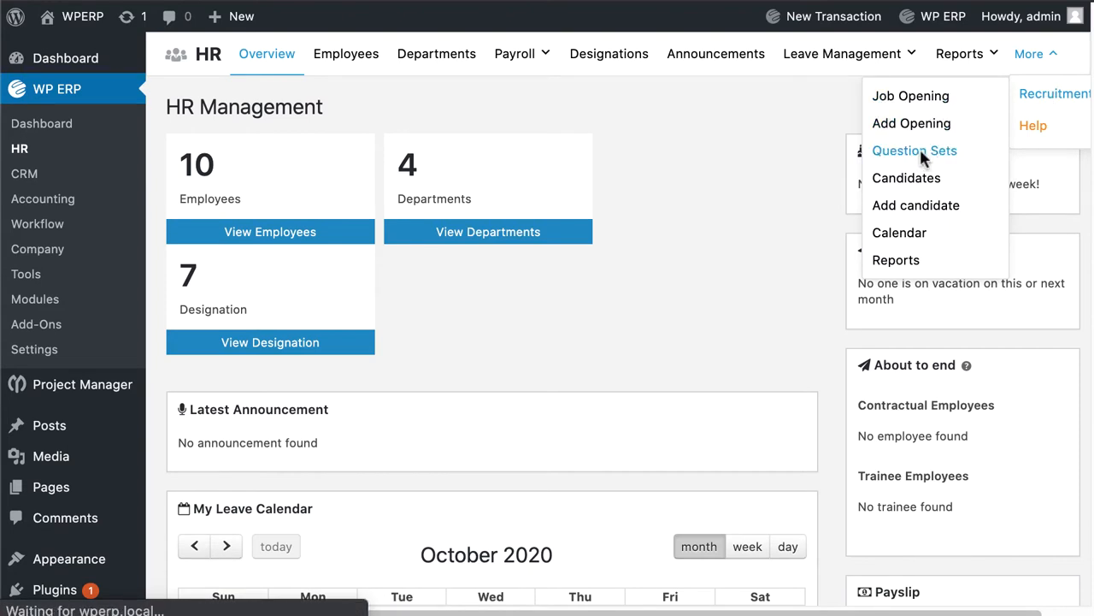
pyautogui.click(913, 150)
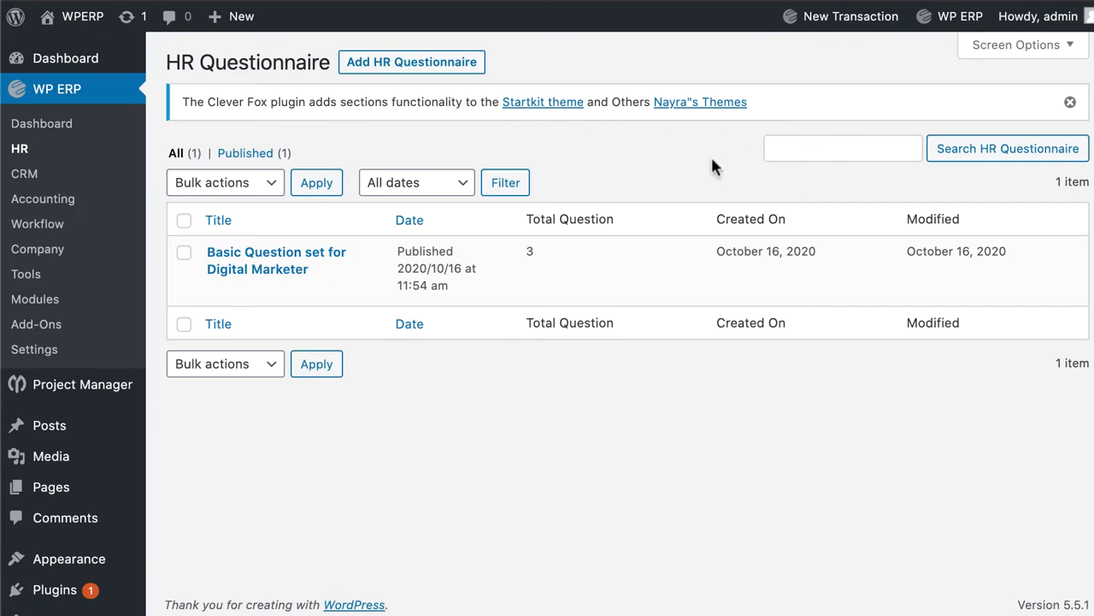
pyautogui.moveTo(636, 163)
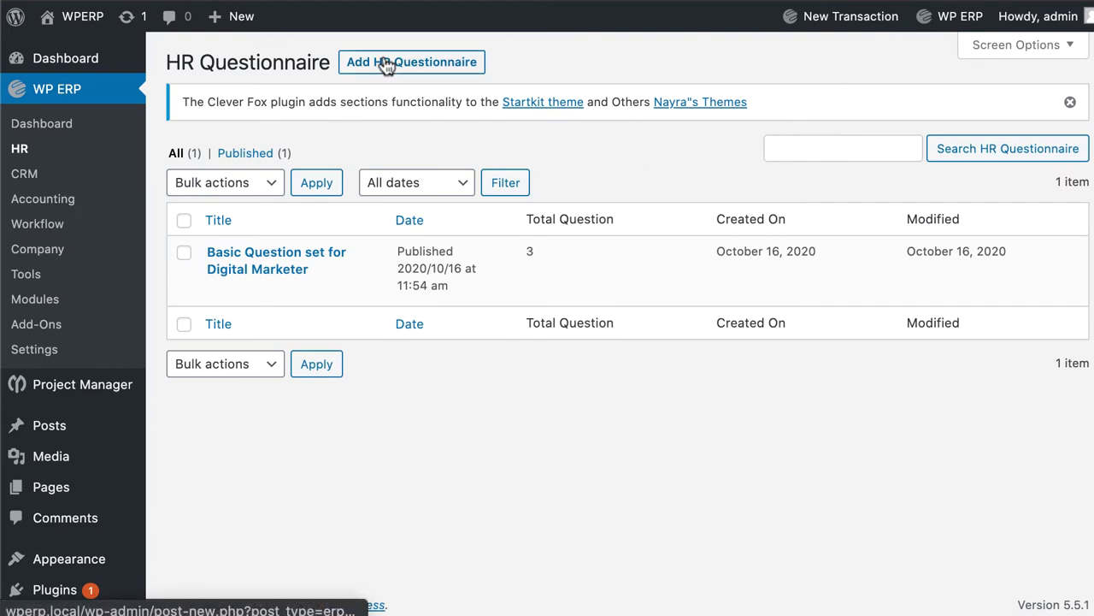
# - Start a new HR questionnaire titled 'Paid Marketer' and add two questions to it
pyautogui.click(410, 62)
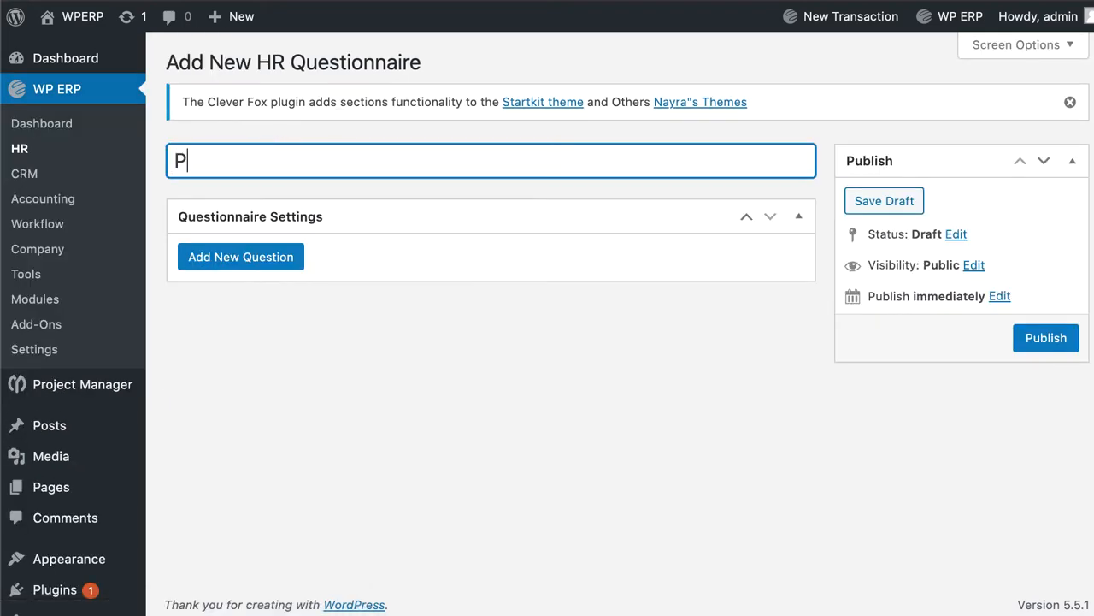
pyautogui.write('aid Marketer')
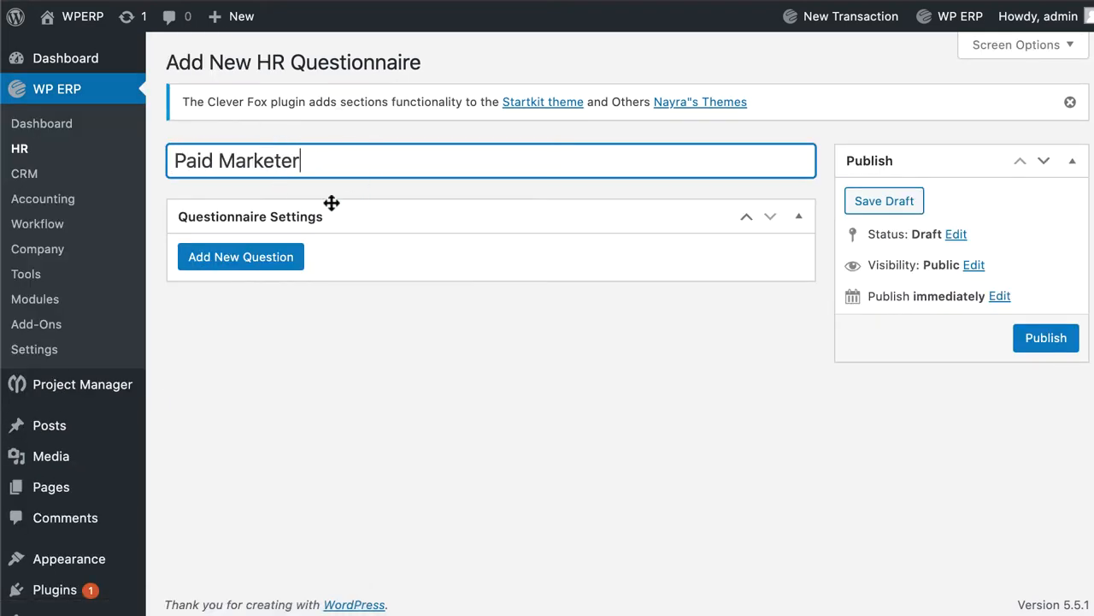
pyautogui.click(240, 256)
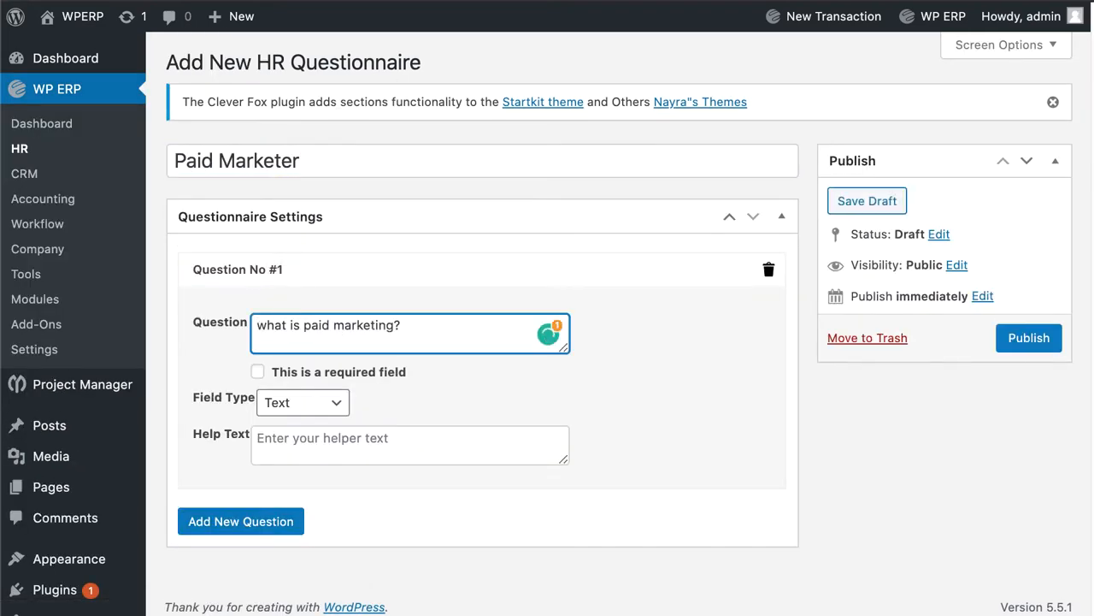
pyautogui.click(240, 520)
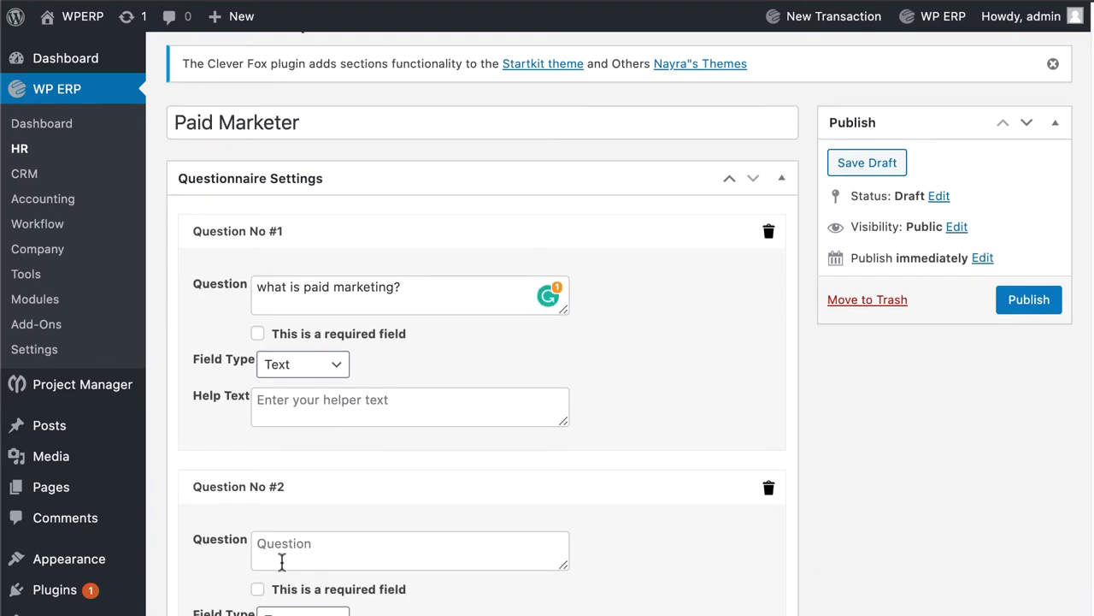
# - Mark the first question required and publish the Paid Marketer questionnaire
pyautogui.scroll(-3)
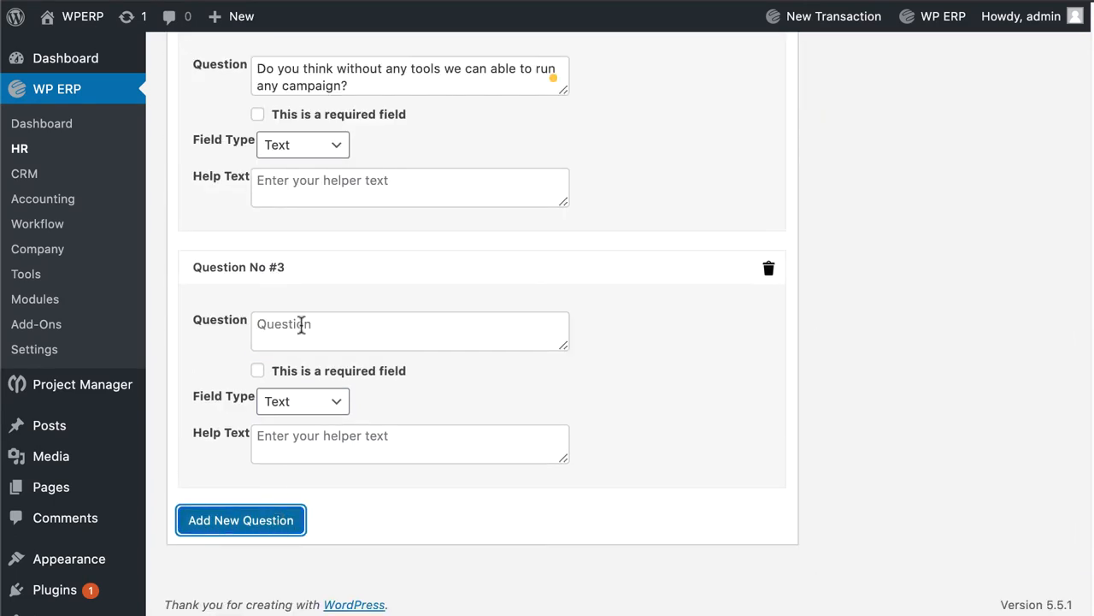
pyautogui.scroll(3)
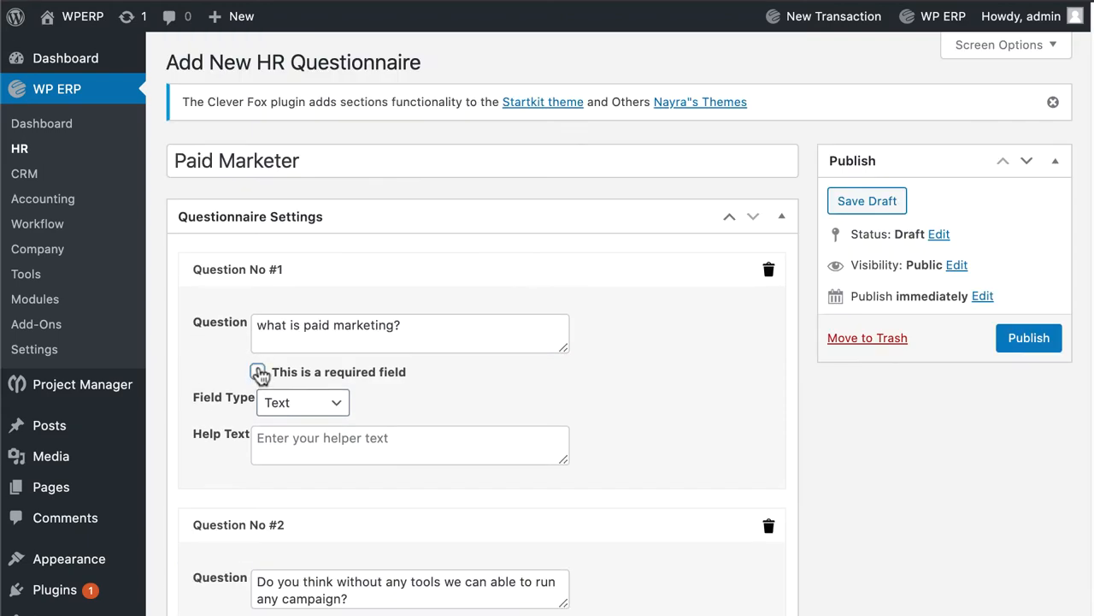
pyautogui.click(256, 372)
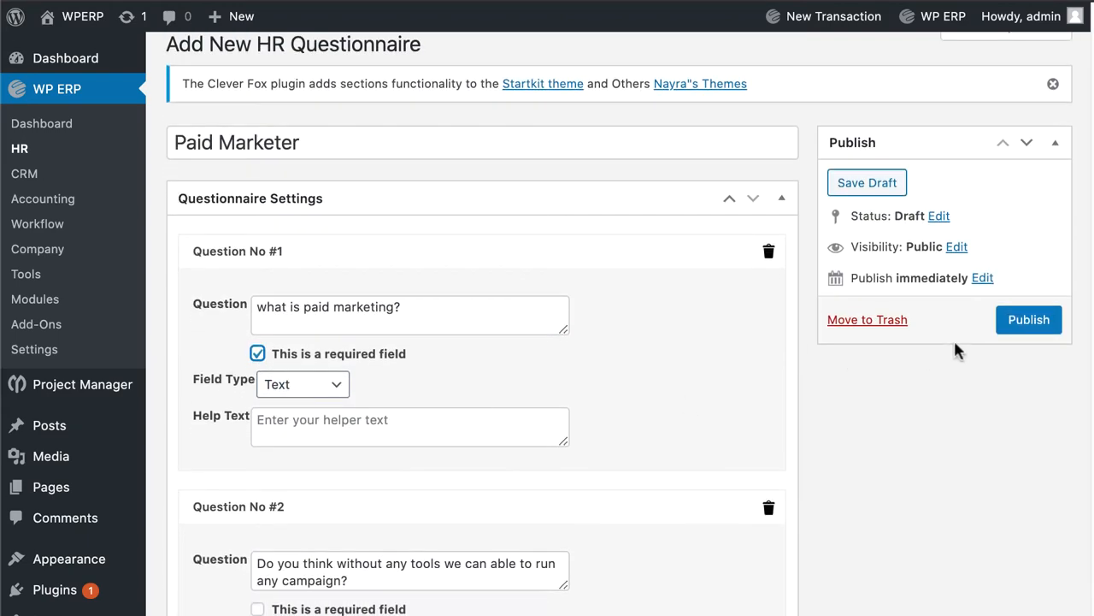
pyautogui.click(1030, 320)
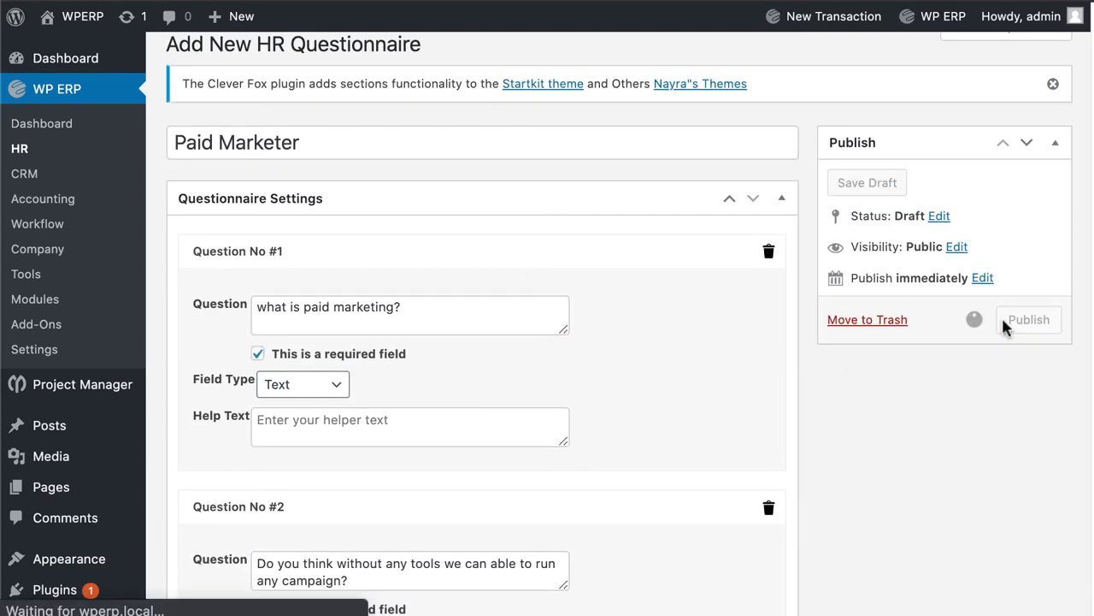
# - Confirm Paid Marketer is published with 3 questions and reopen it for editing
pyautogui.click(1026, 320)
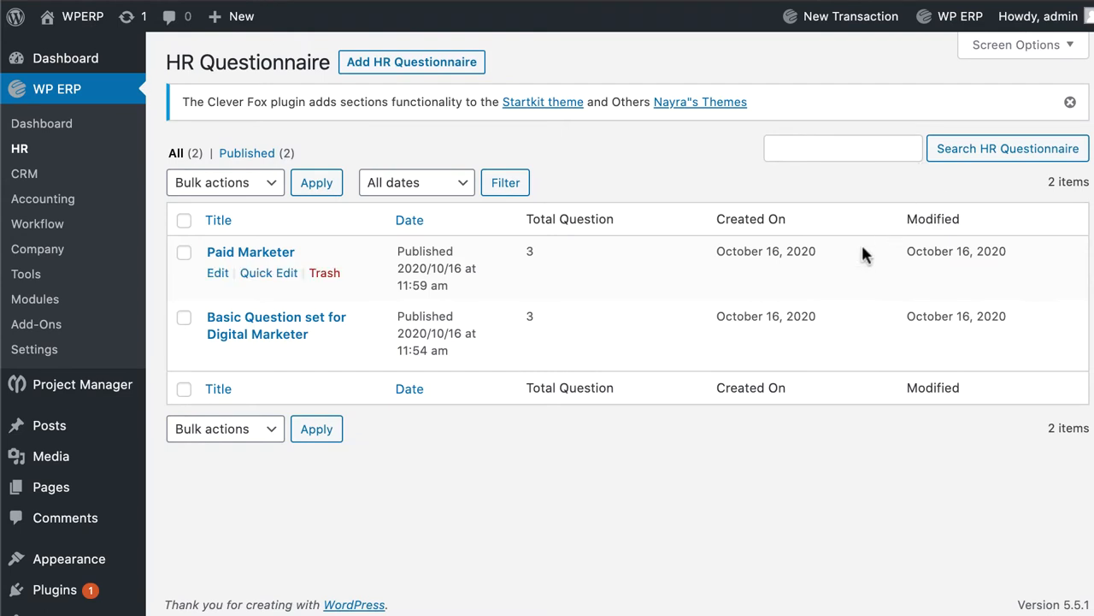
pyautogui.moveTo(367, 263)
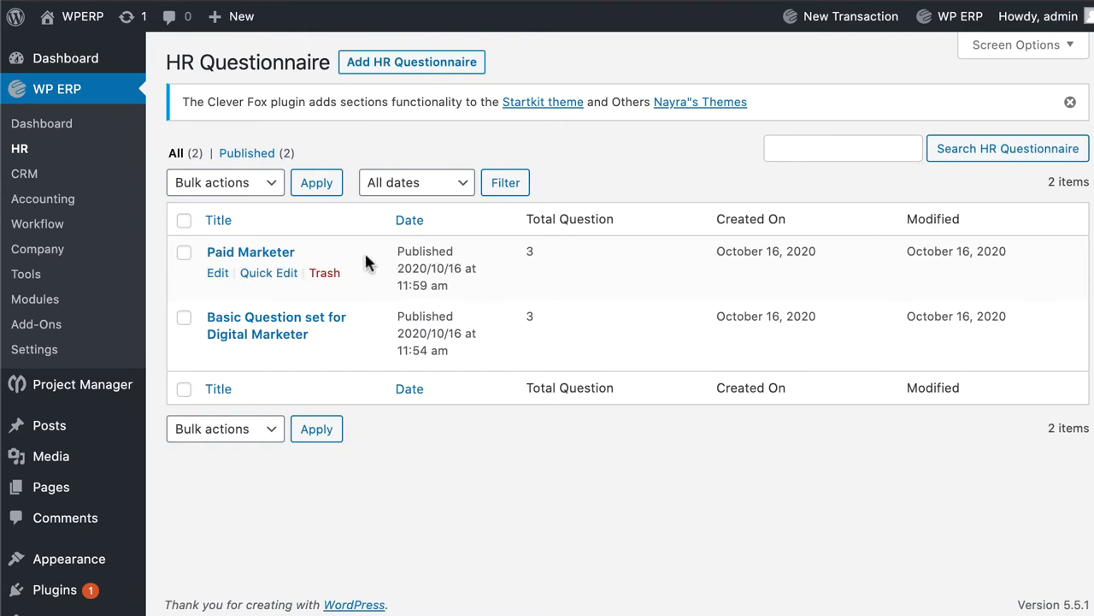
pyautogui.moveTo(295, 263)
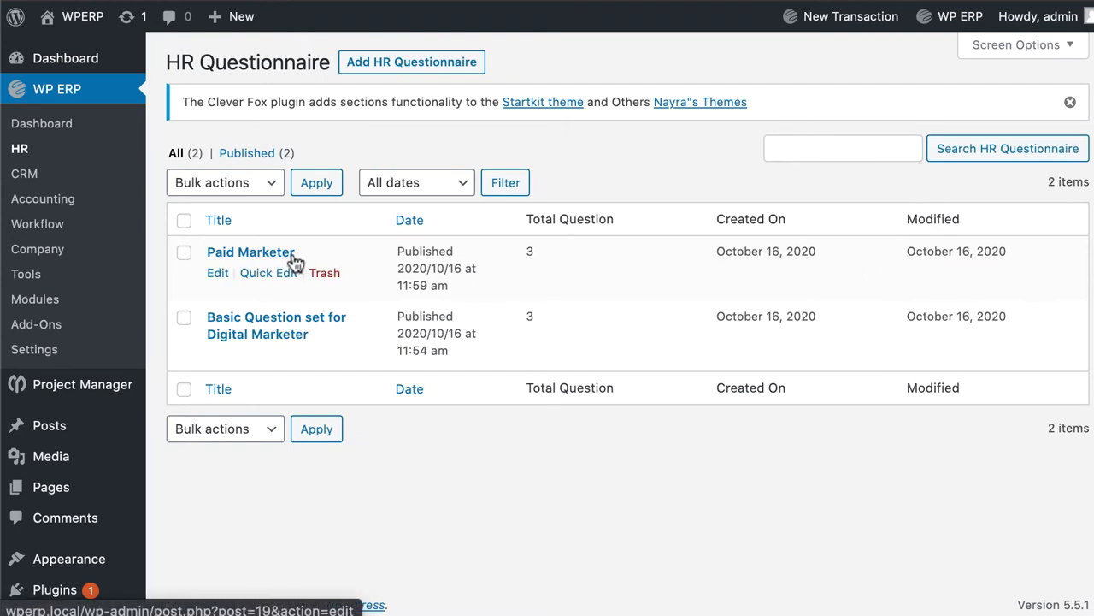
pyautogui.moveTo(275, 263)
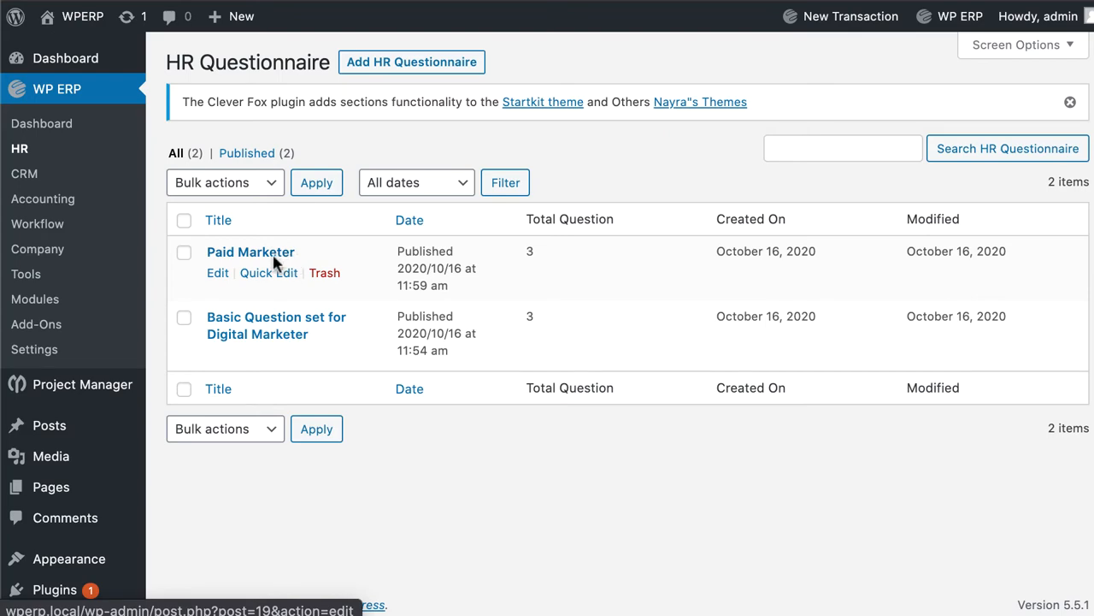
pyautogui.click(217, 272)
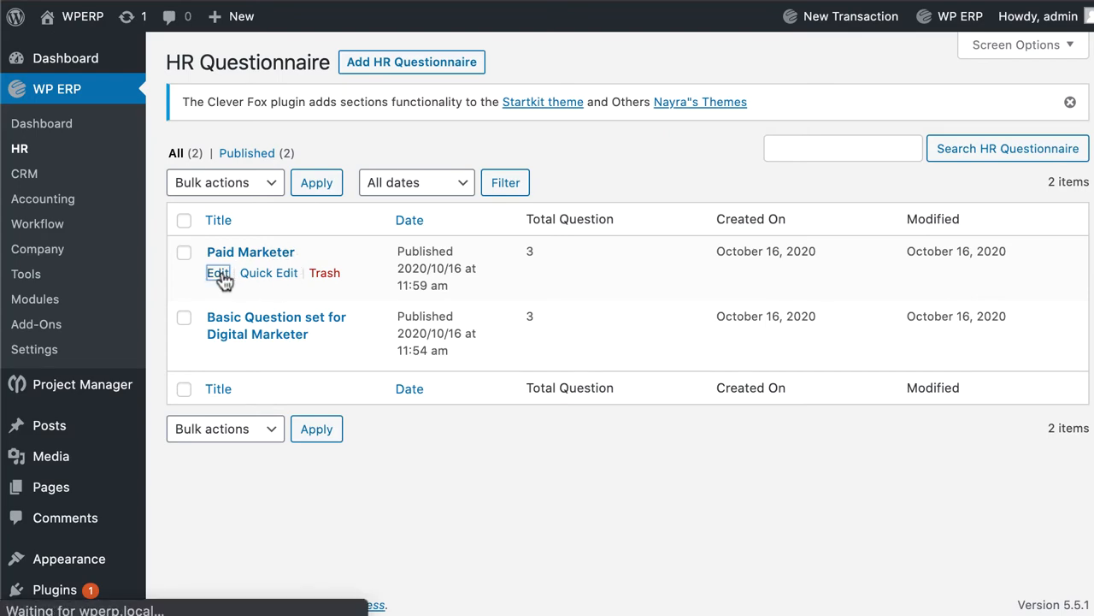
pyautogui.click(217, 274)
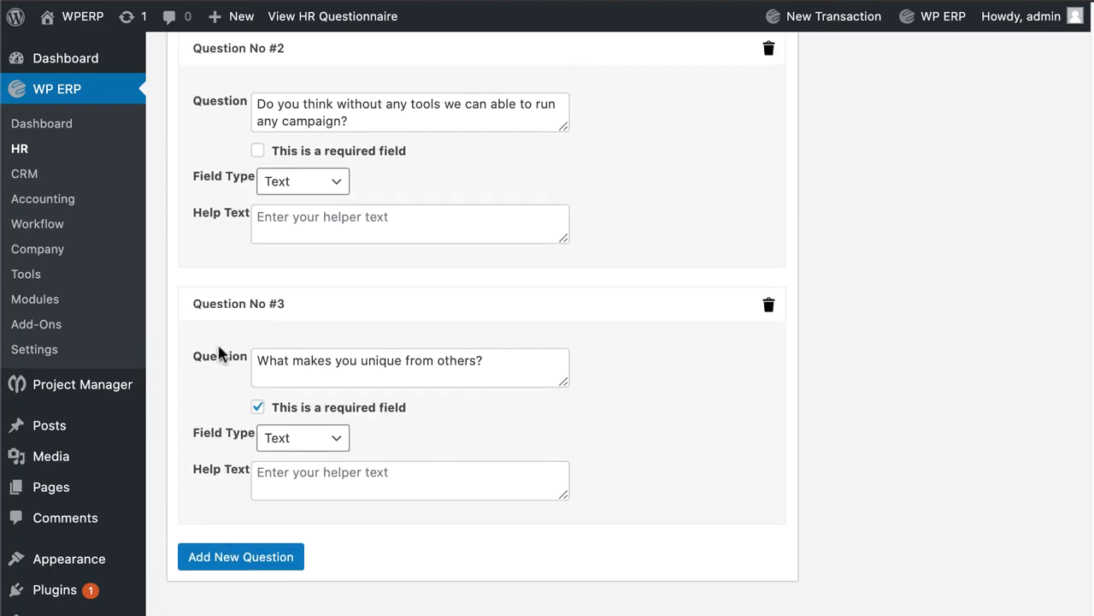
pyautogui.click(42, 123)
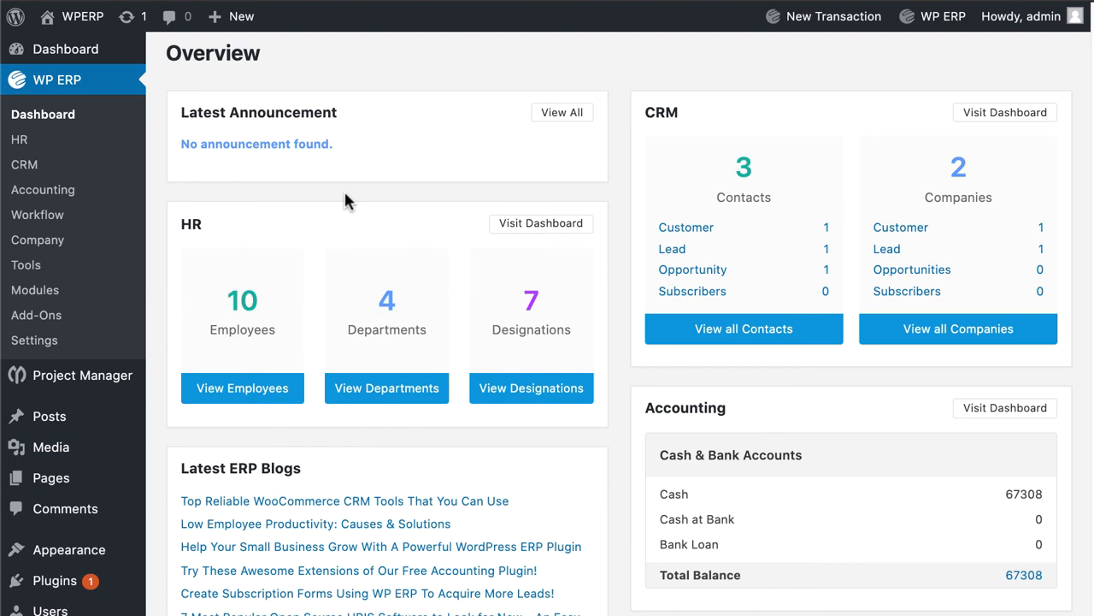
pyautogui.scroll(-3)
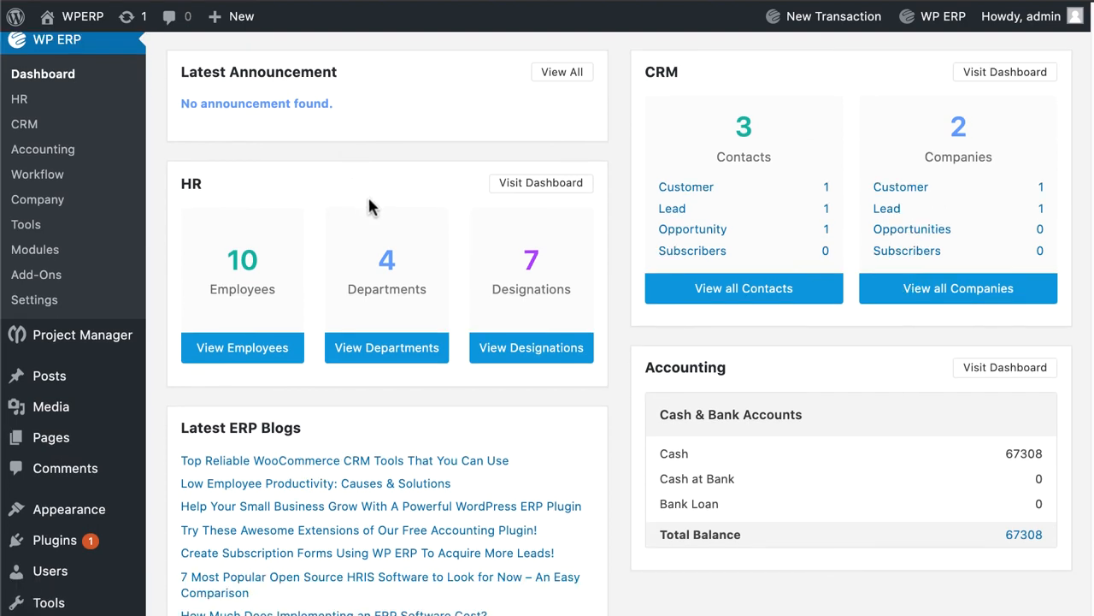
pyautogui.moveTo(480, 314)
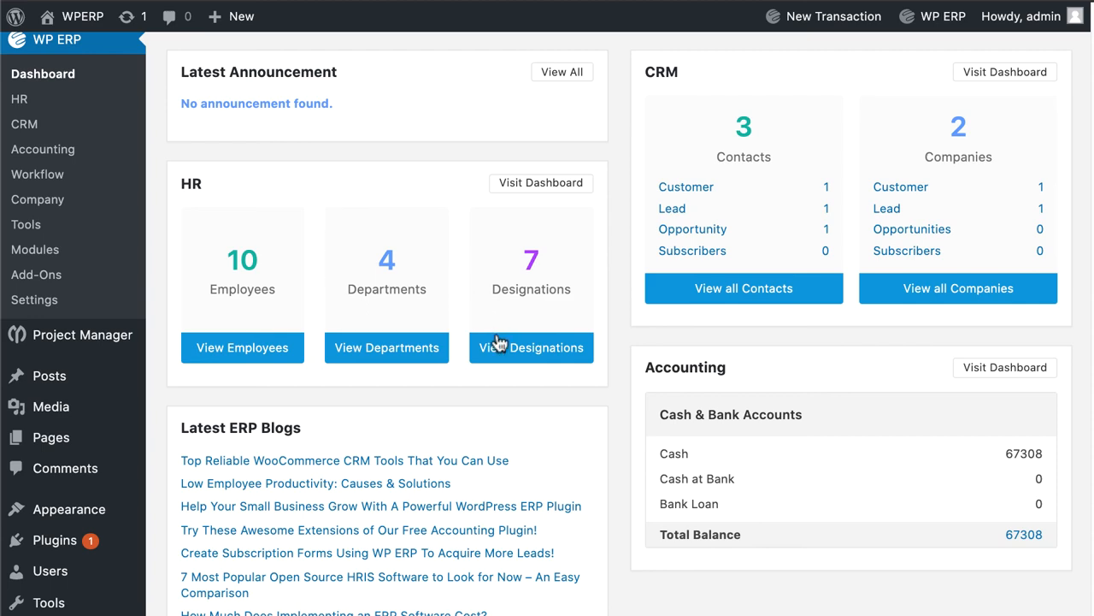
pyautogui.scroll(-3)
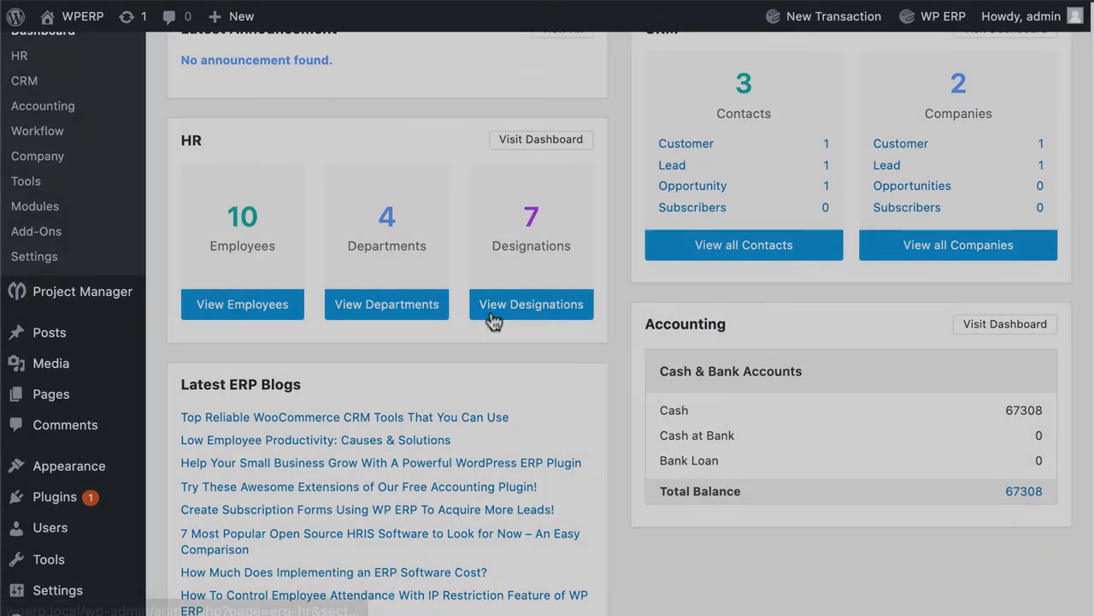